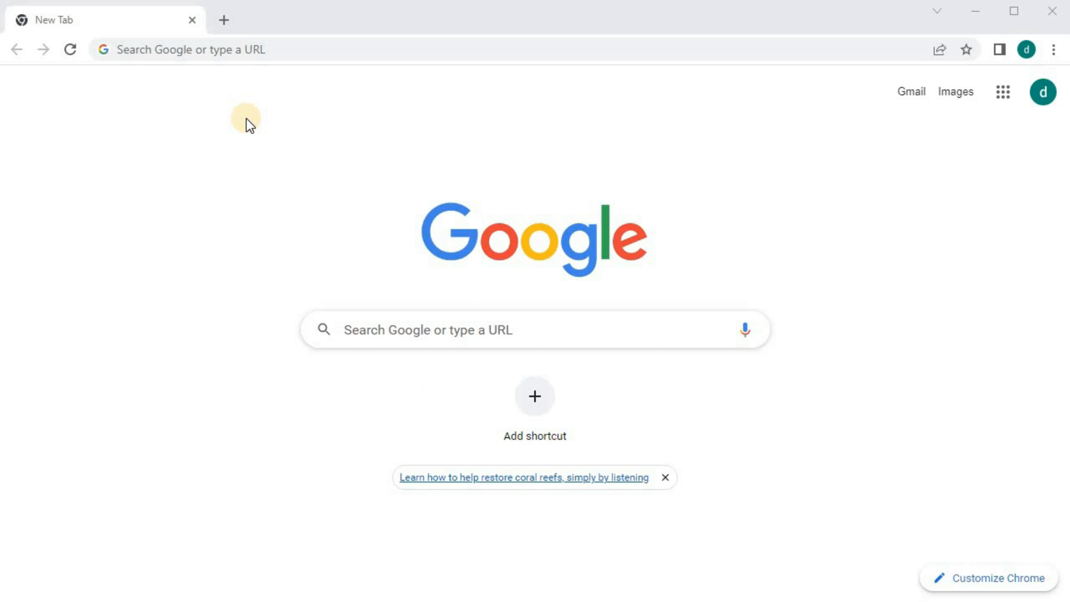
mouse_move(196, 74)
type("p")
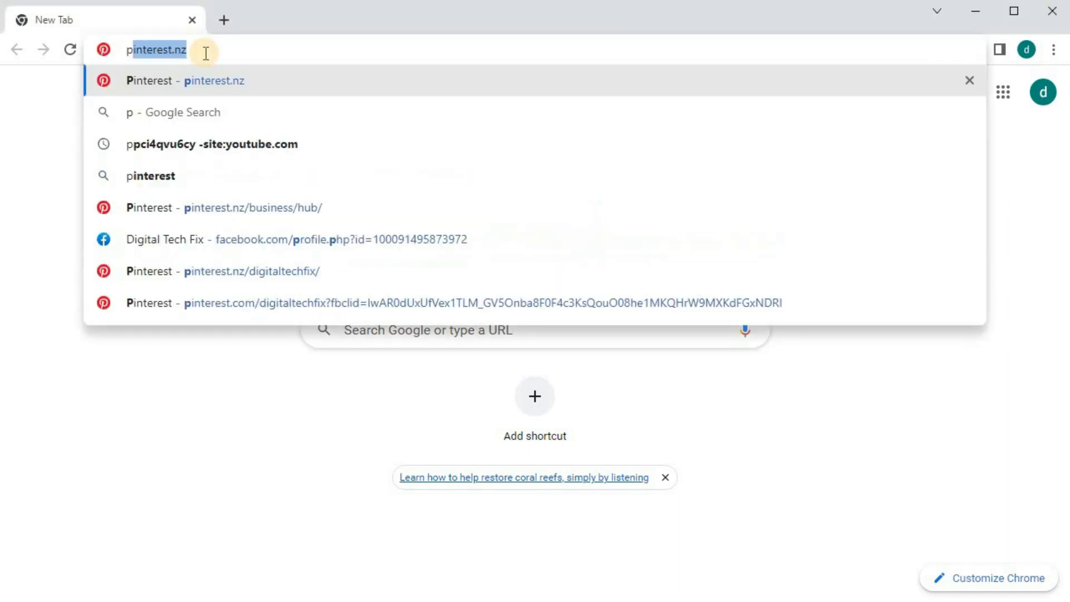
Go to pinterest.nz and open Your profile for Digital Tech Fix
left_click(253, 208)
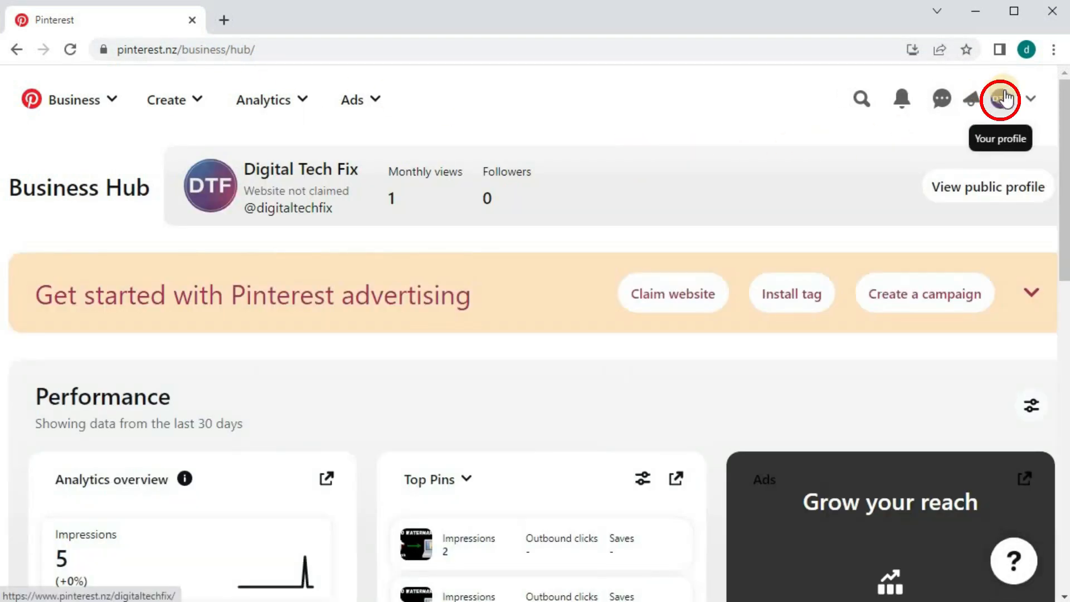
left_click(1000, 99)
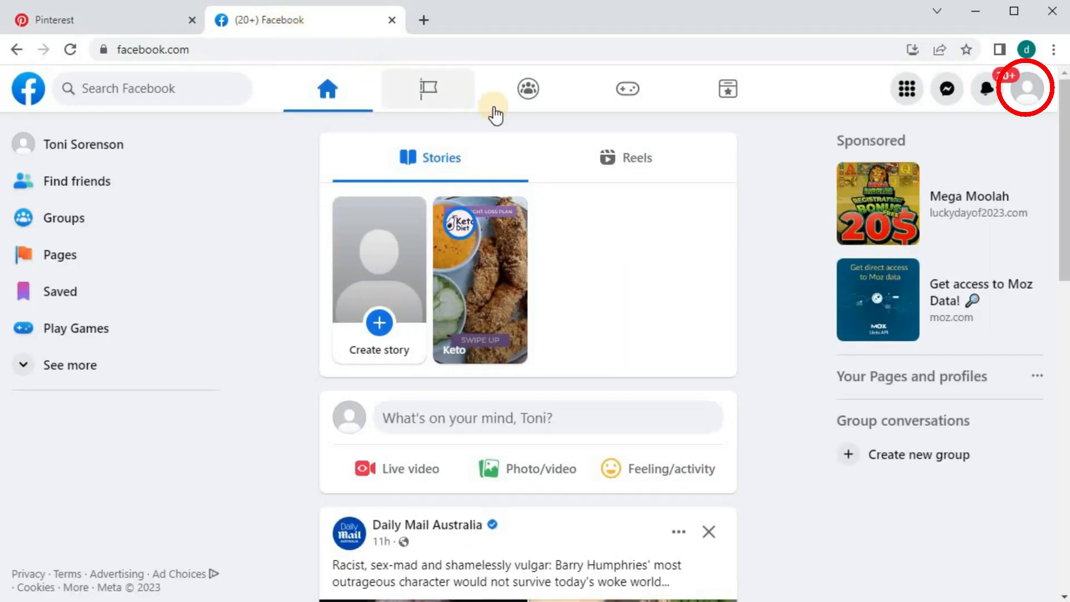
mouse_move(1028, 87)
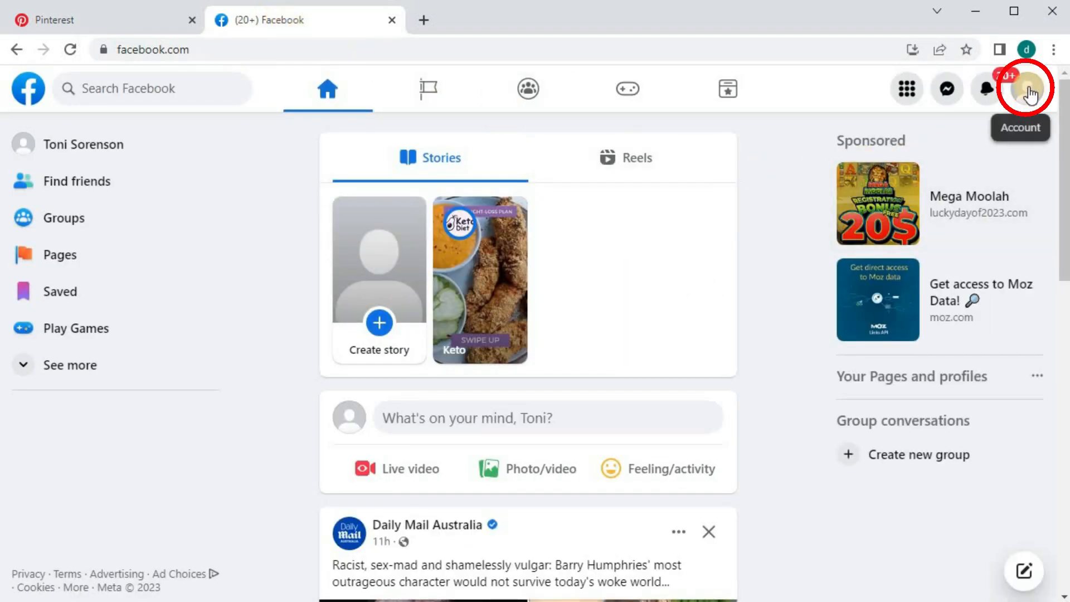
Switch the active Facebook profile from the personal account to the Digital Tech Fix page
left_click(1026, 89)
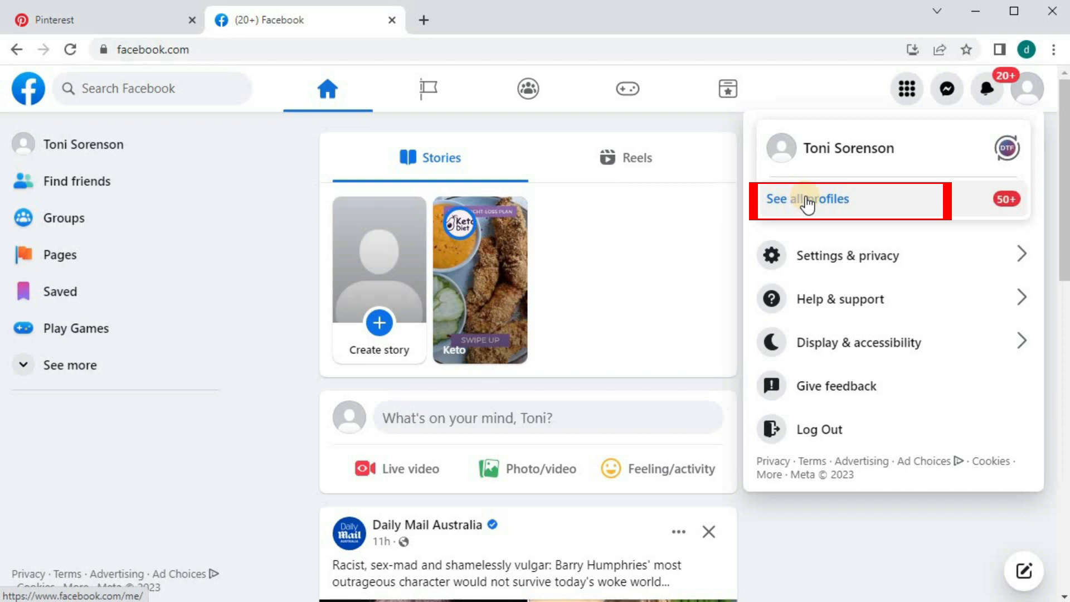
left_click(806, 199)
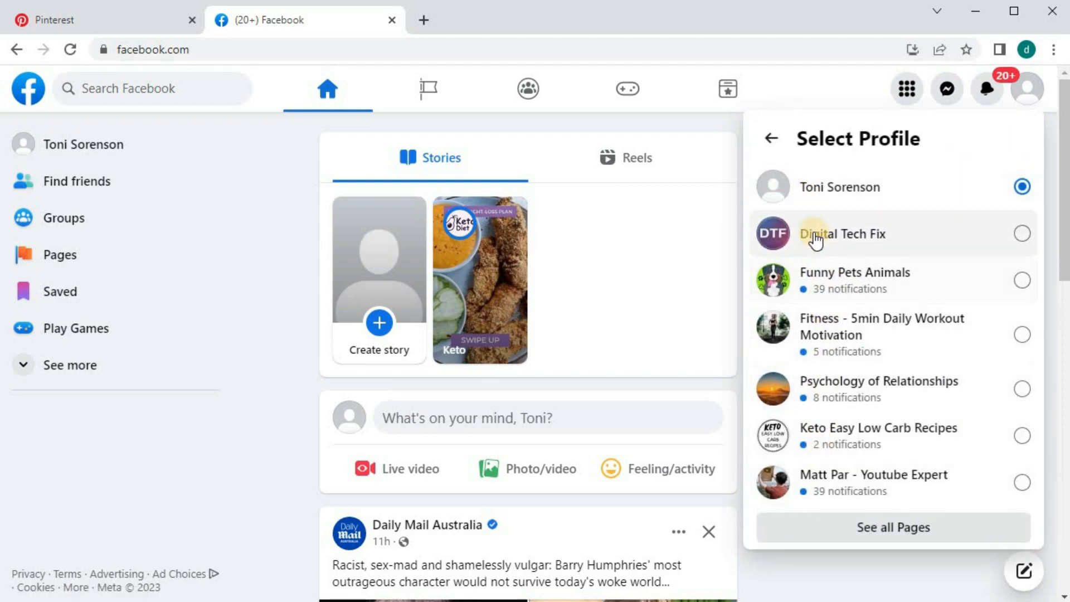
left_click(842, 233)
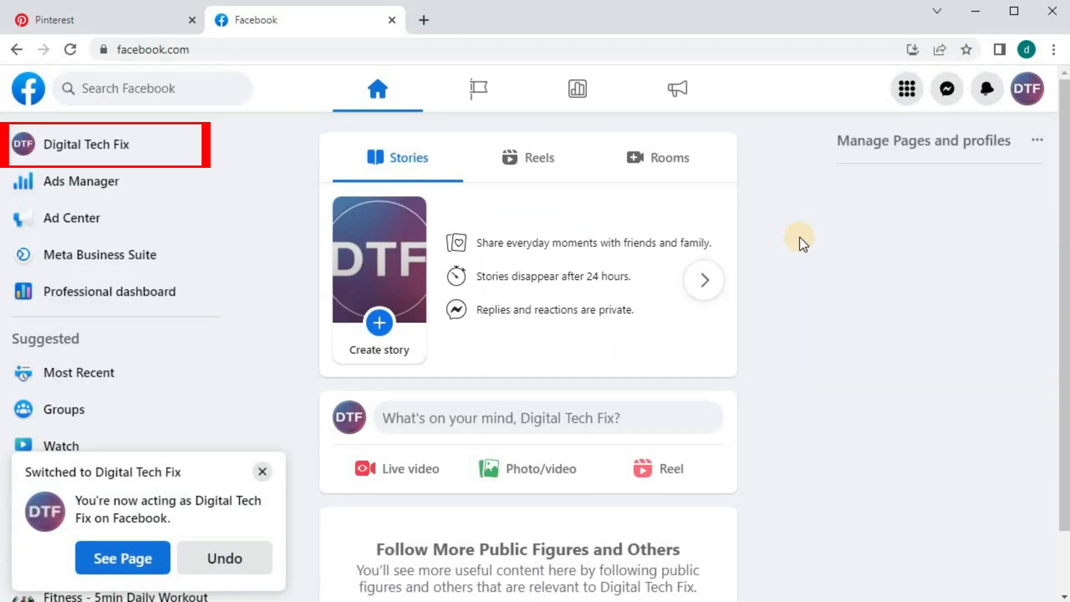
mouse_move(82, 143)
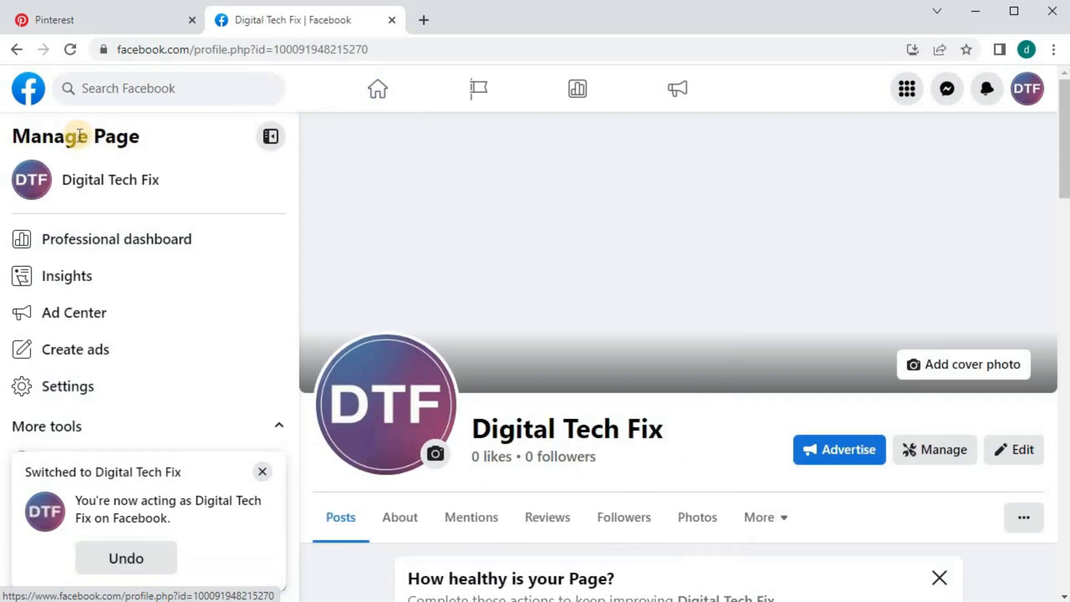
In the page's About section, start a new entry under Websites and social links
scroll("down", 3)
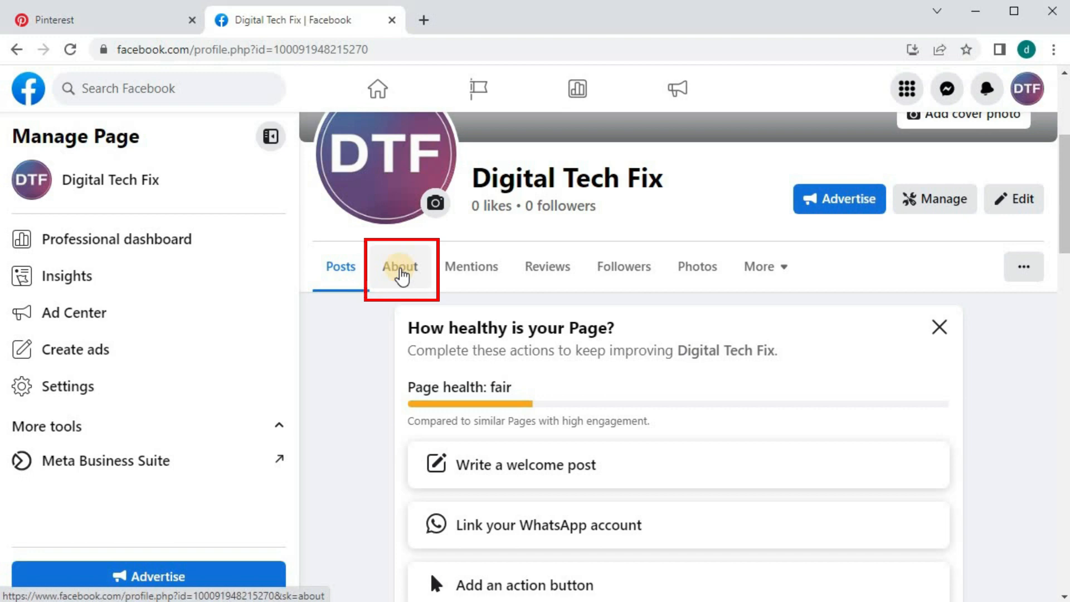
left_click(400, 266)
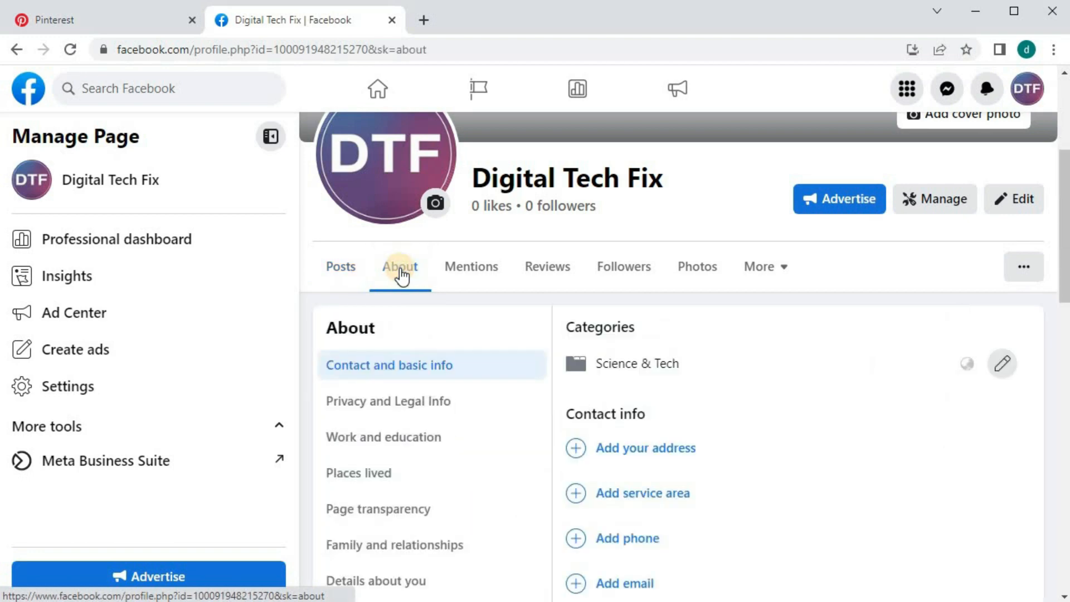
scroll("down", 3)
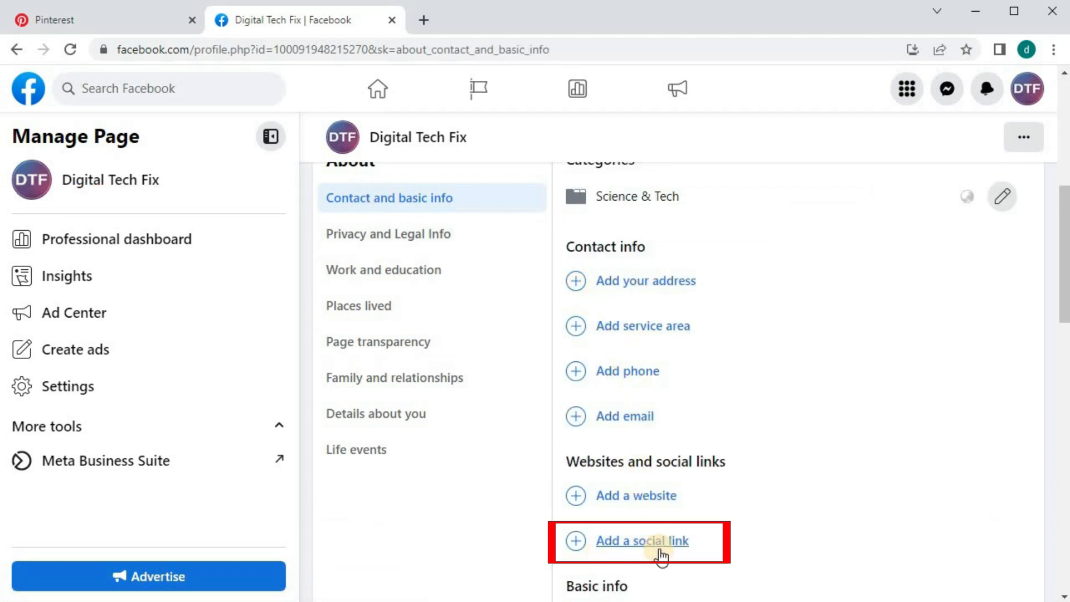
mouse_move(637, 549)
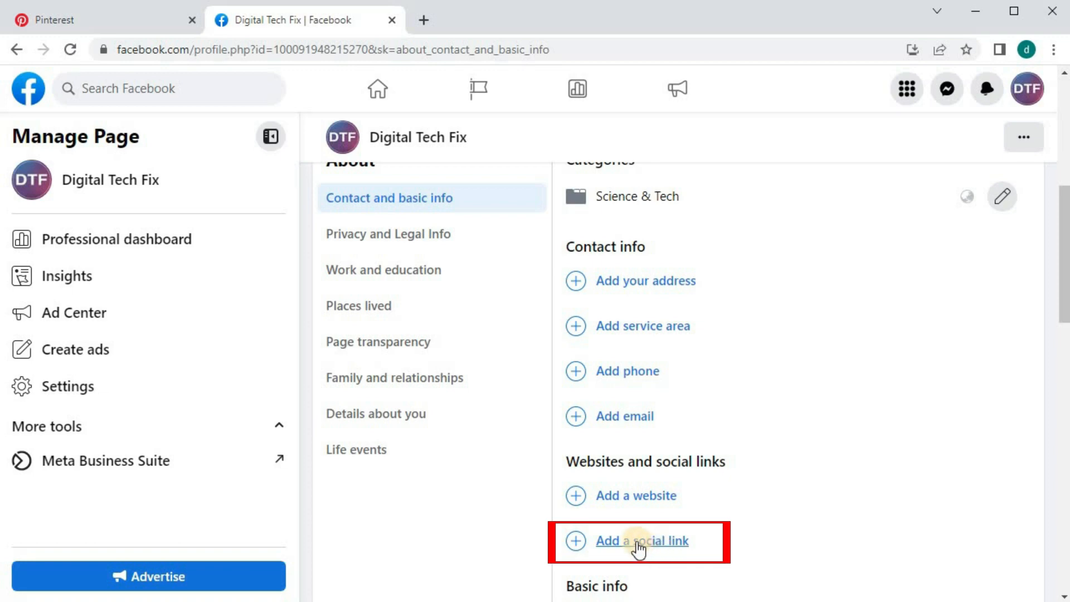
left_click(640, 540)
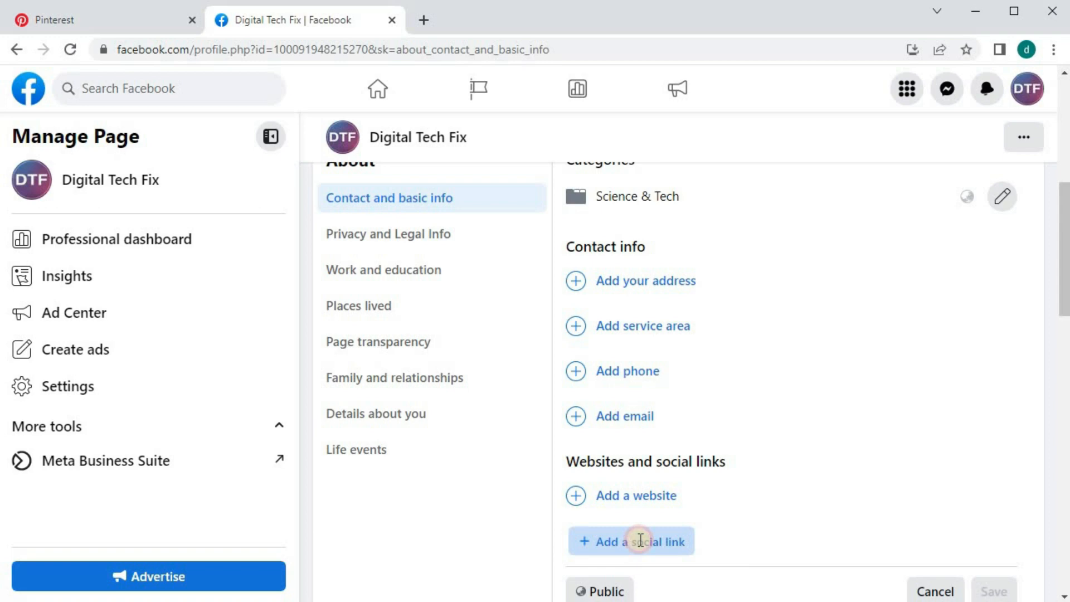
Change the new social link's platform from Instagram to Pinterest
left_click(631, 542)
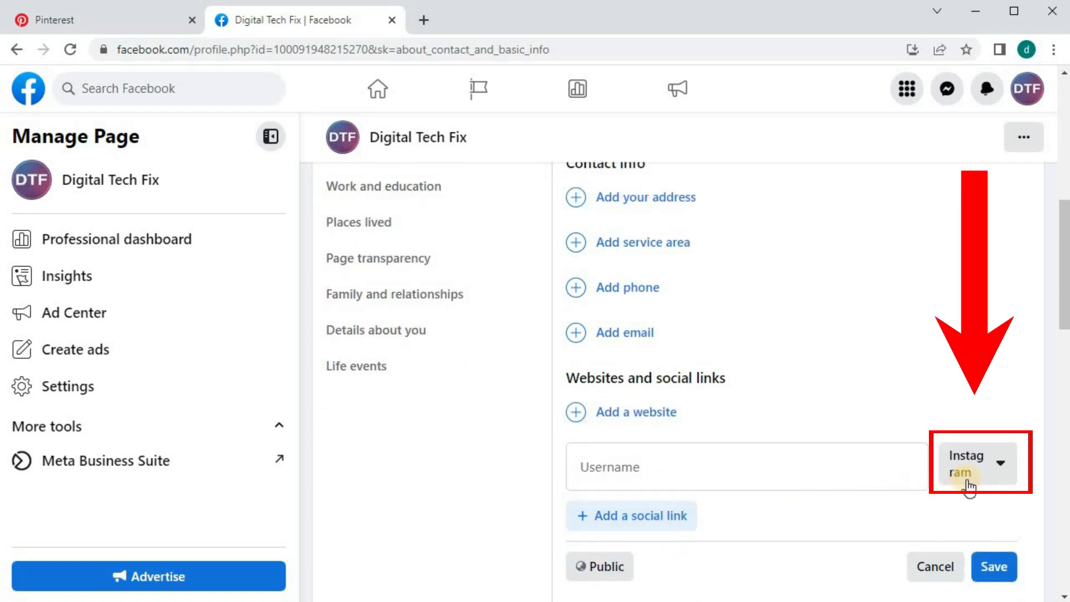
left_click(1008, 467)
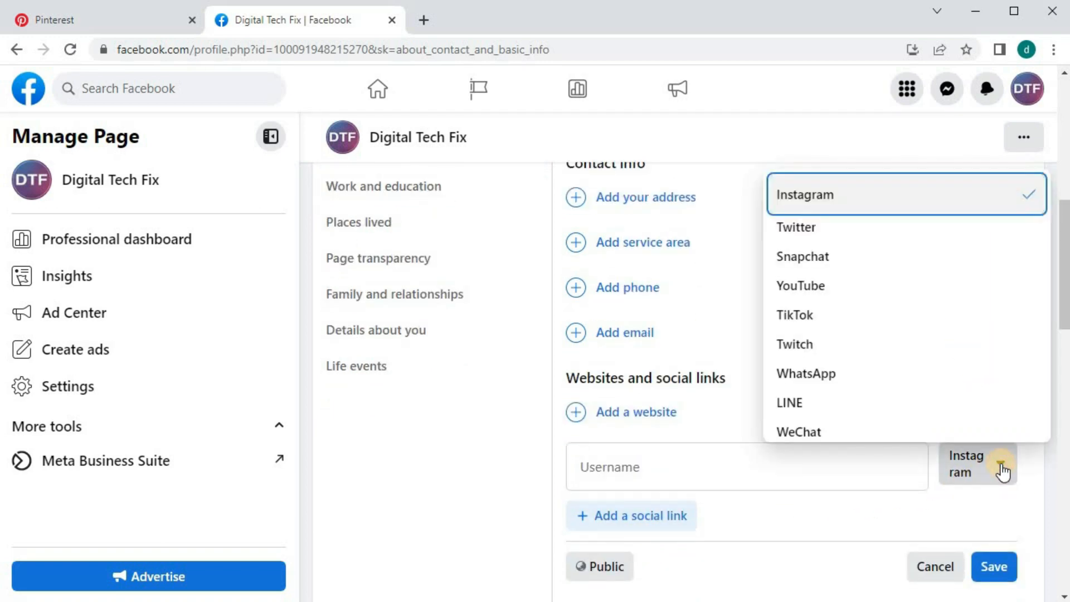
scroll("down", 3)
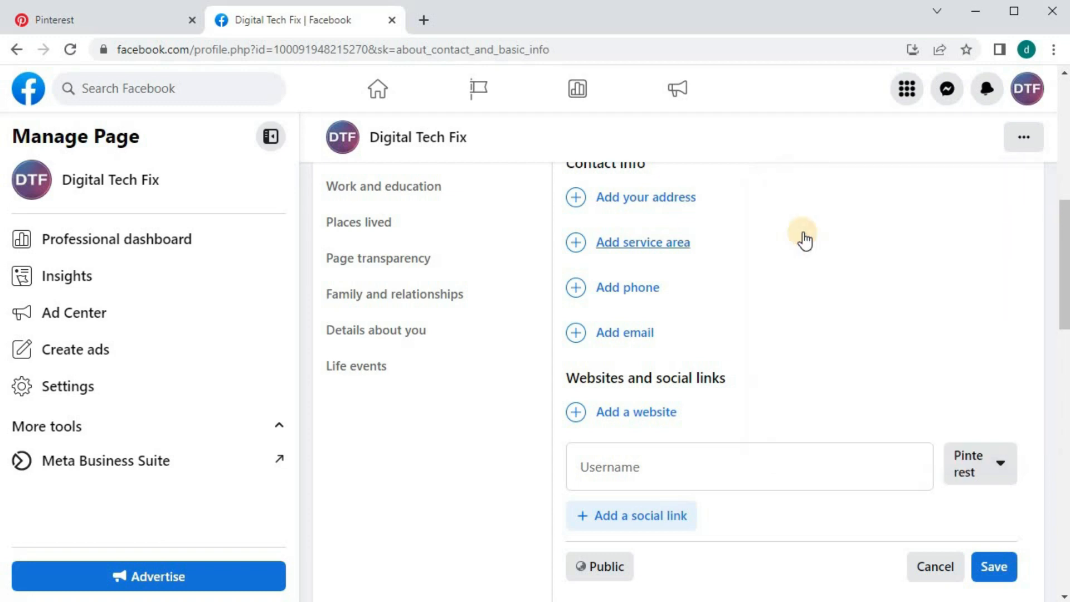
mouse_move(761, 228)
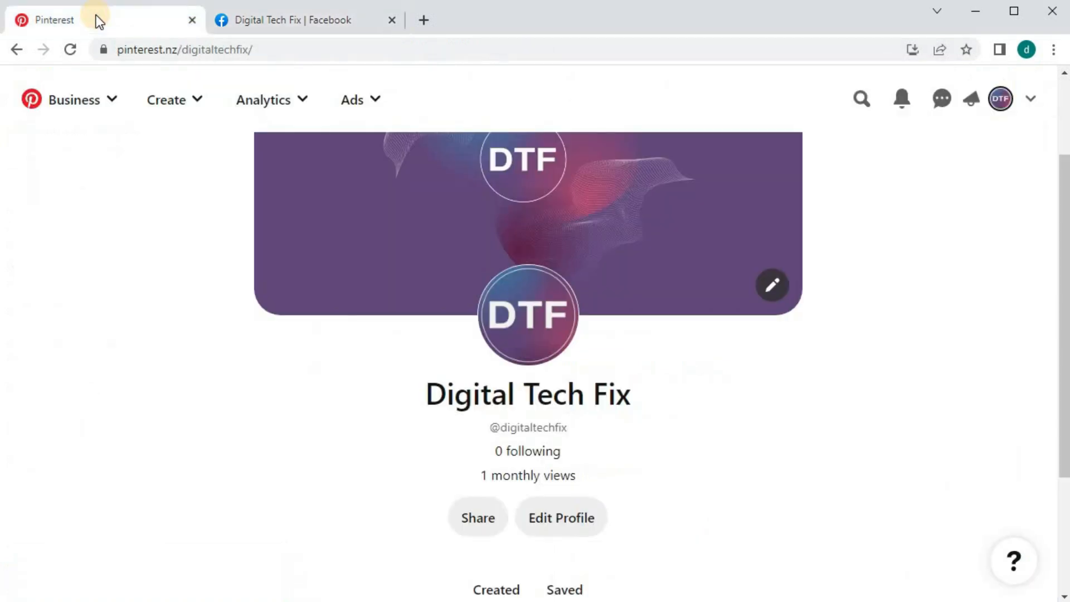
Copy the digitaltechfix profile address from the Pinterest tab's address bar
left_click(183, 49)
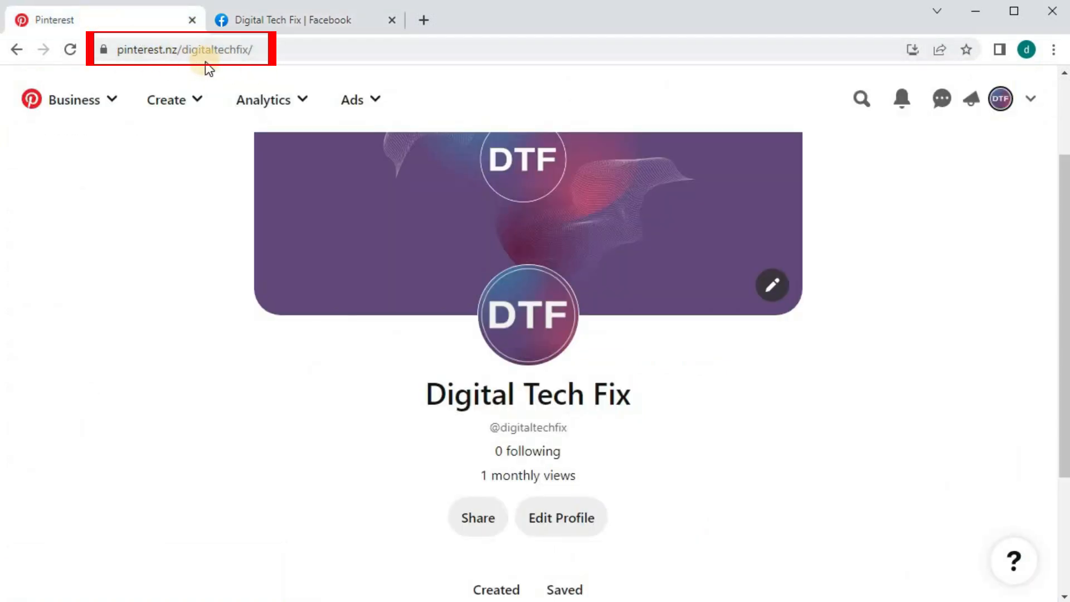
right_click(184, 49)
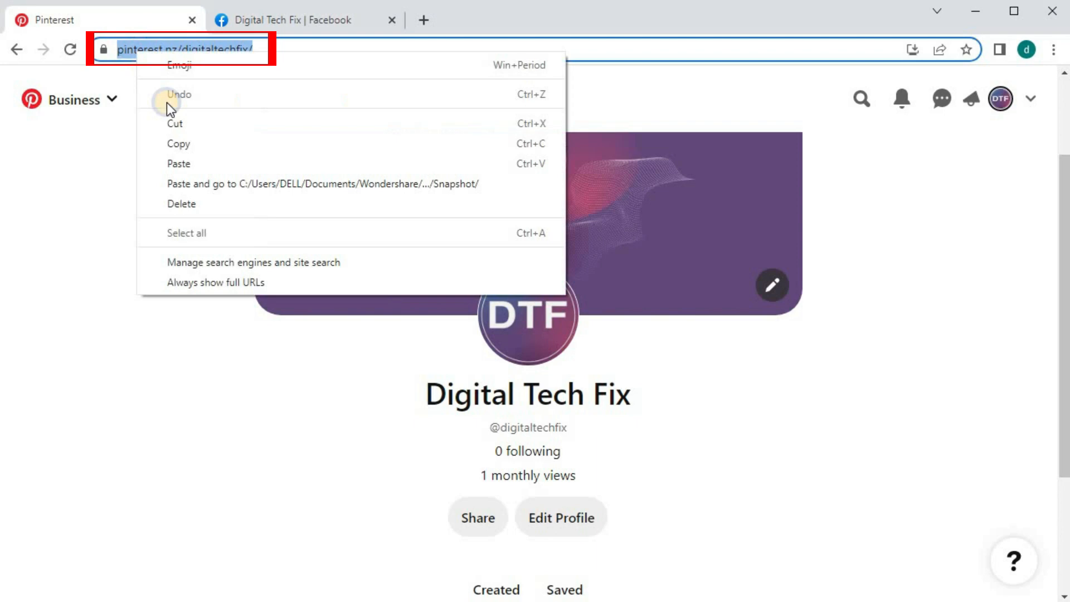
left_click(300, 19)
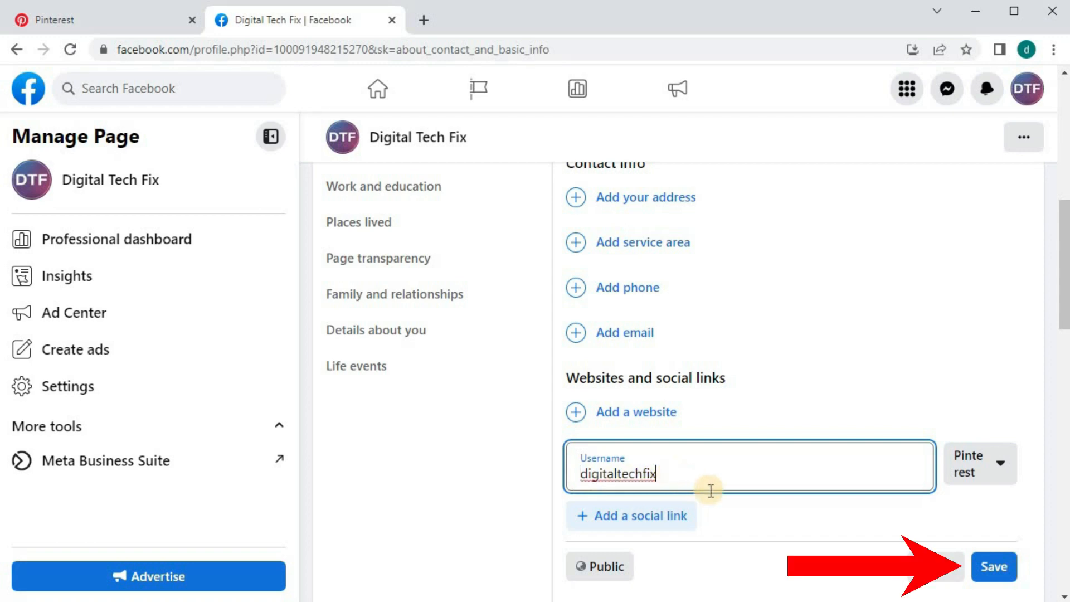
Save digitaltechfix as the Pinterest link and check it opens the Pinterest profile
left_click(993, 566)
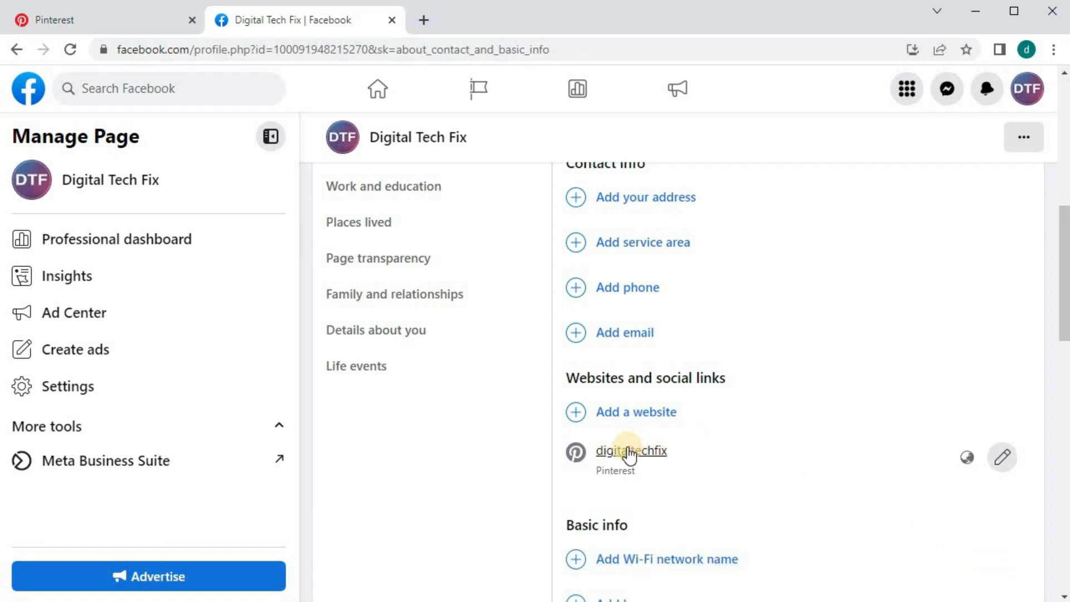
left_click(631, 450)
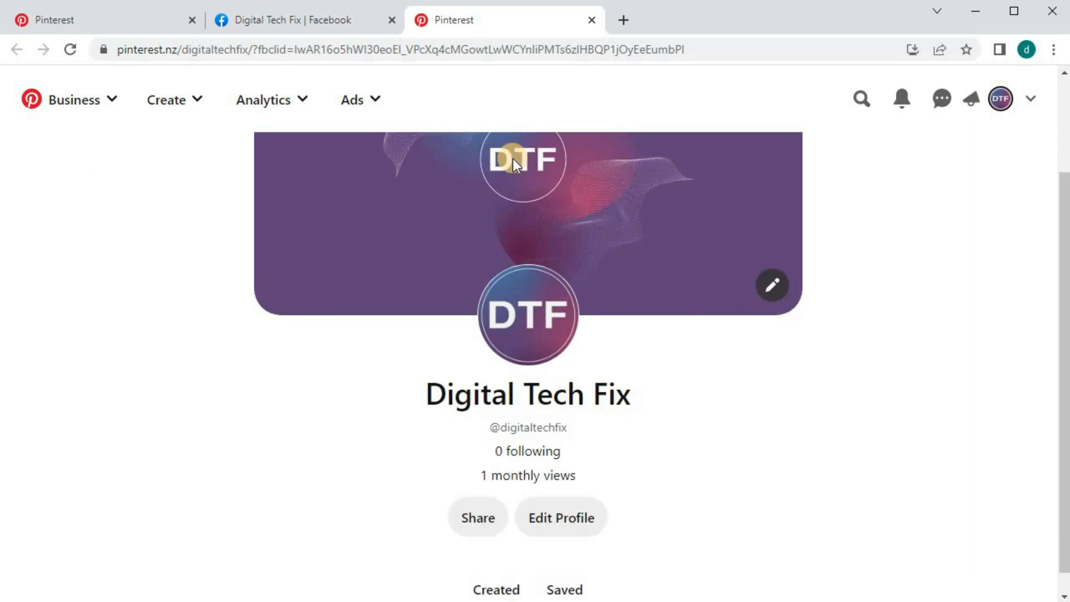
left_click(303, 20)
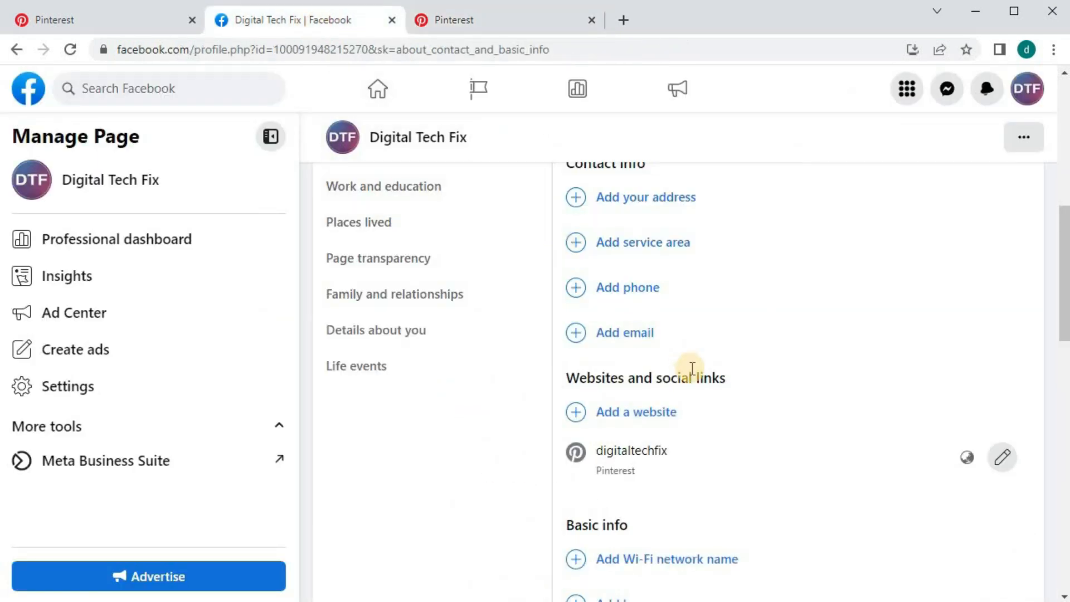
Preview the Digital Tech Fix page with View As and scroll to the Intro box
scroll("up", 3)
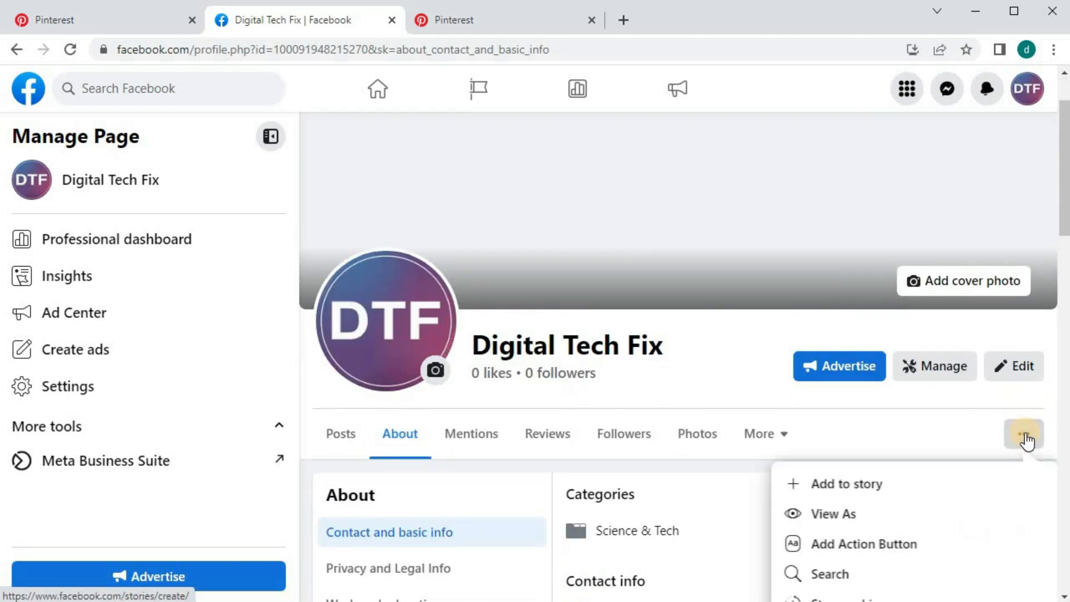
left_click(831, 514)
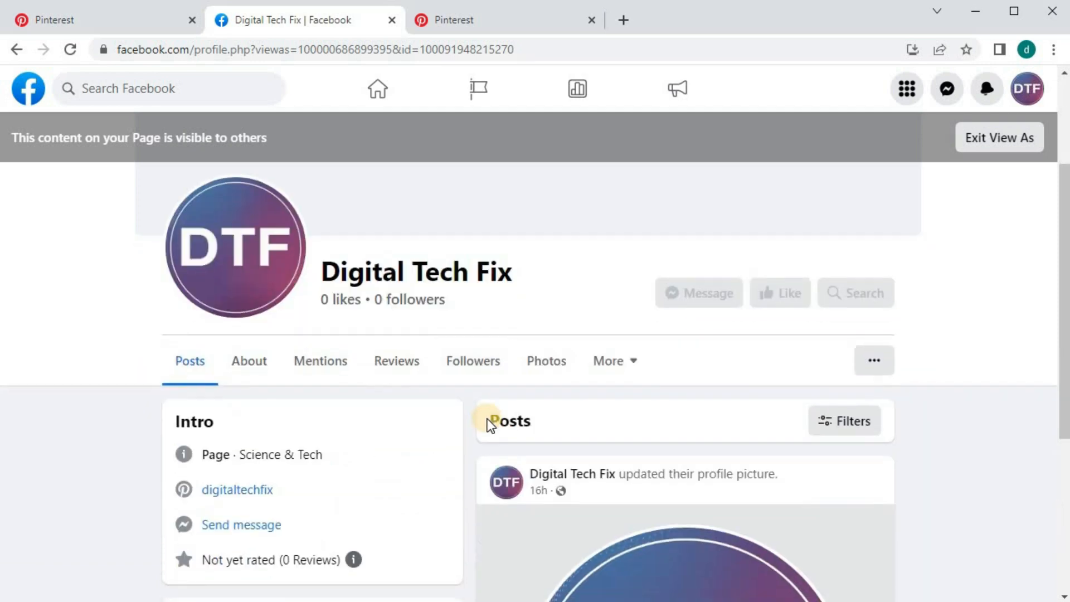
scroll("down", 3)
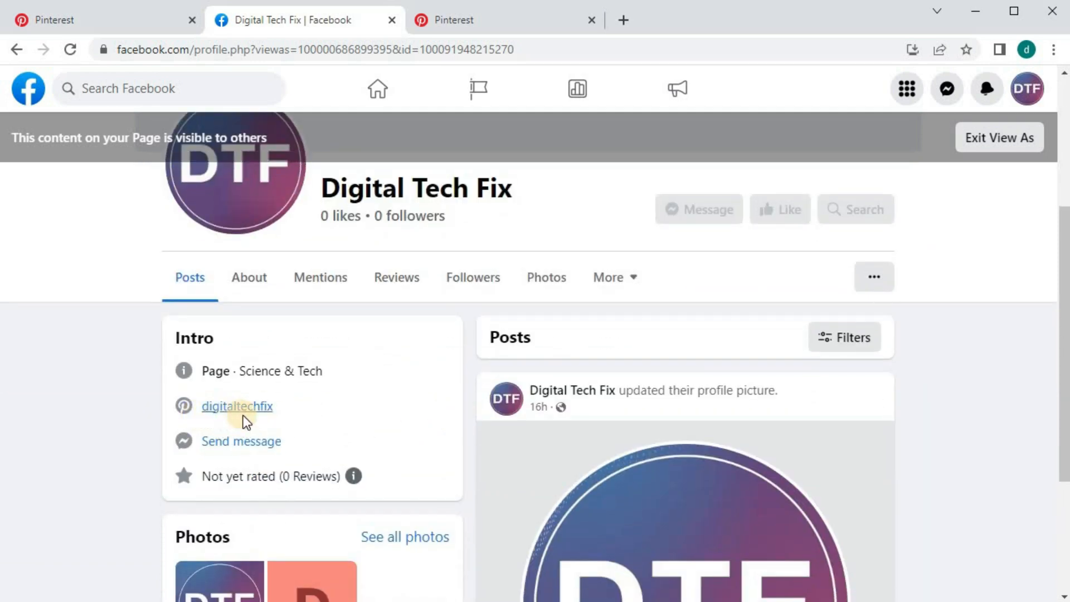
mouse_move(236, 423)
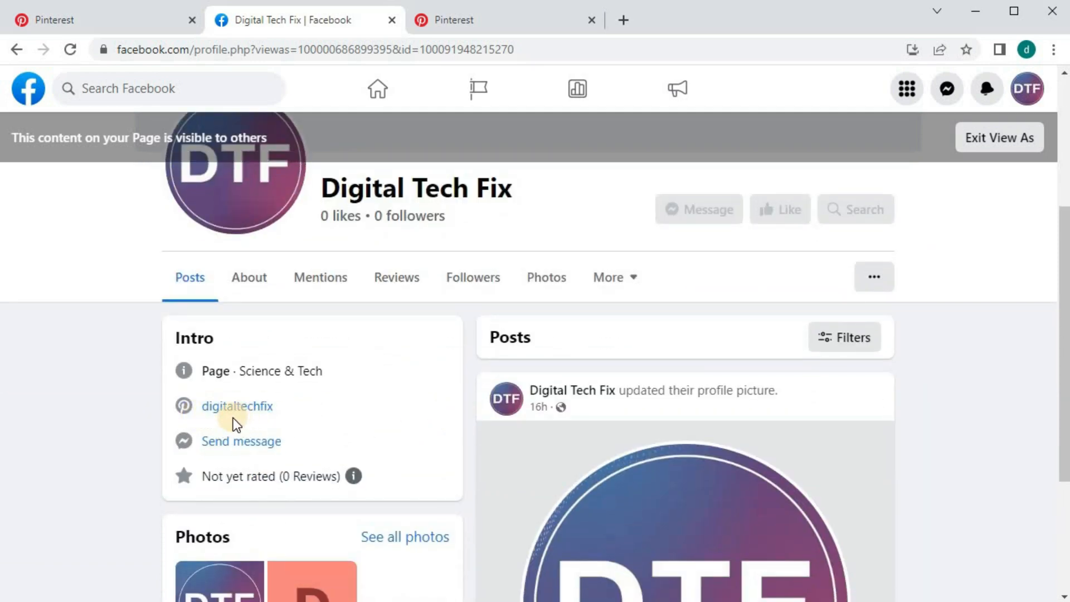
Follow the Intro's digitaltechfix link through to the Pinterest profile and return to Facebook
left_click(236, 406)
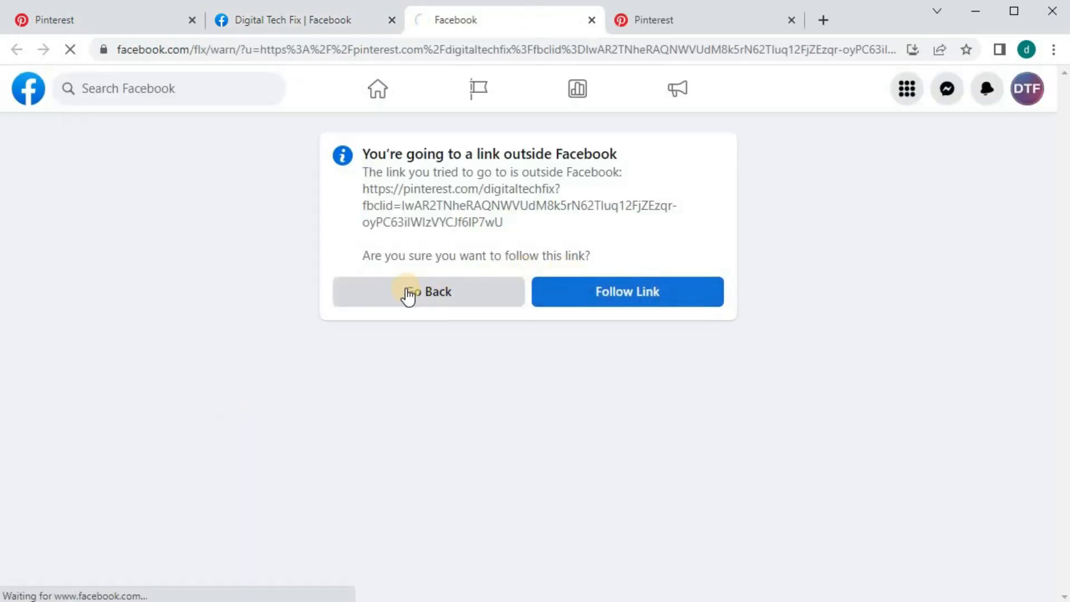
left_click(625, 291)
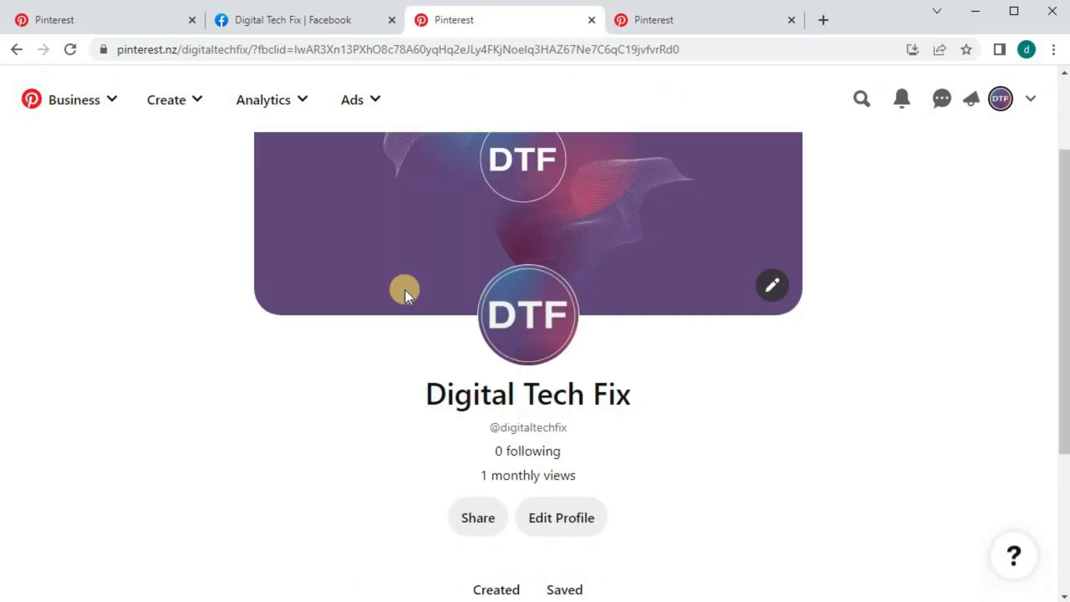
left_click(300, 20)
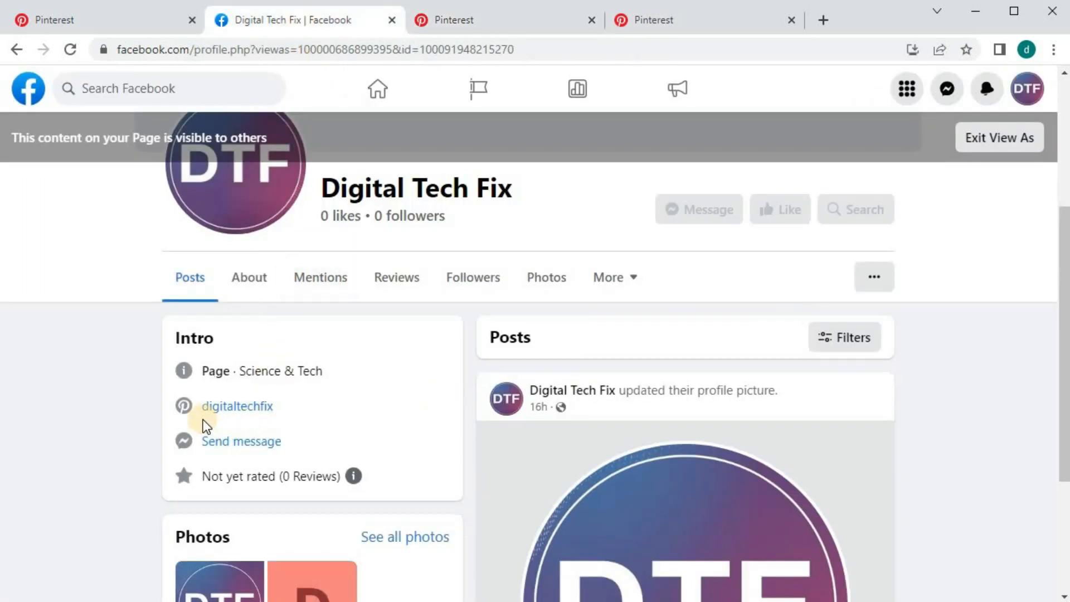